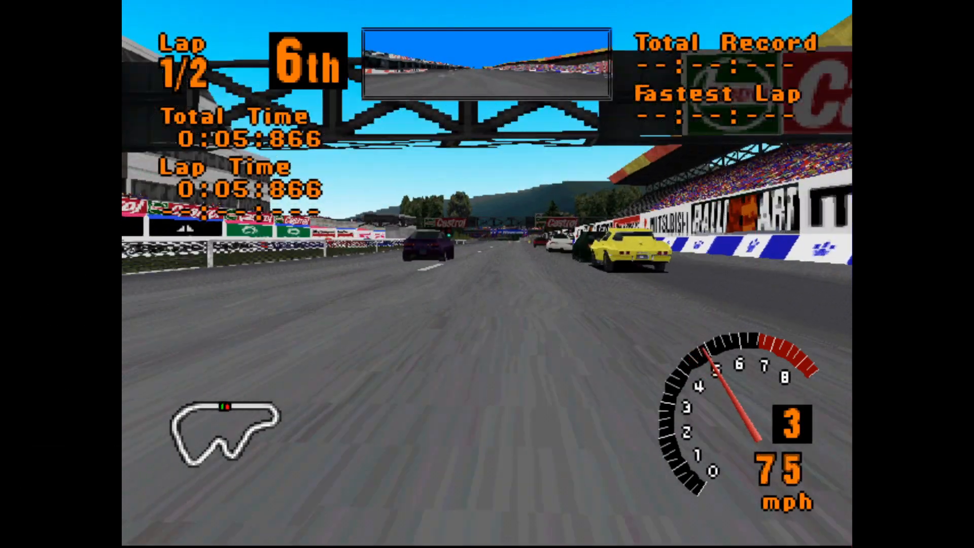
# Step: Download ePSXe205.zip, ePSXe v2.0.5 for Windows, from the epsxe.com Downloads page
pyautogui.press('Up')
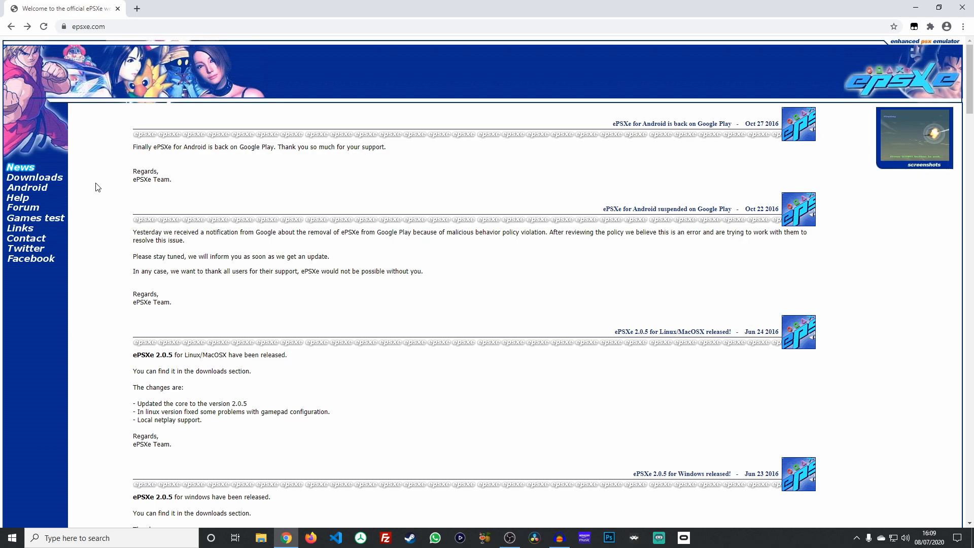
pyautogui.moveTo(48, 180)
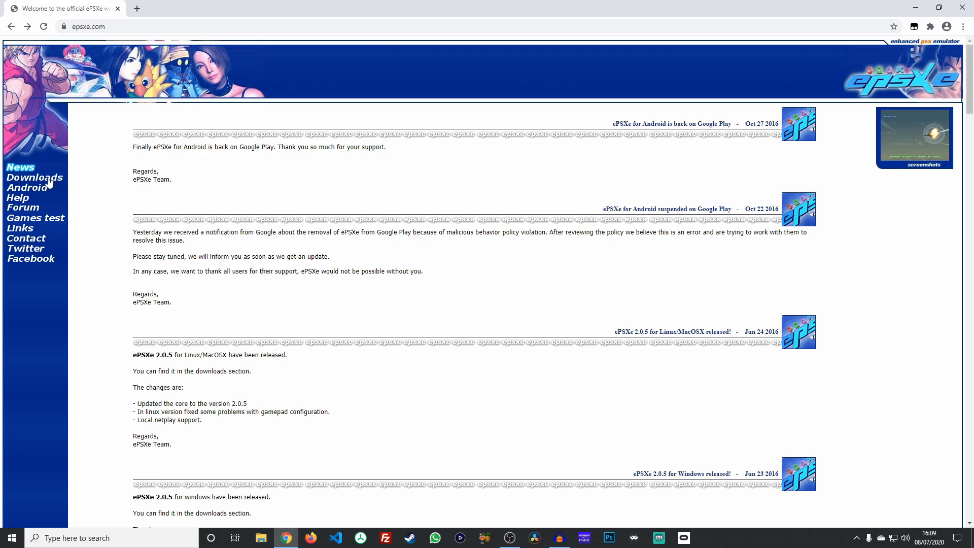
pyautogui.click(34, 177)
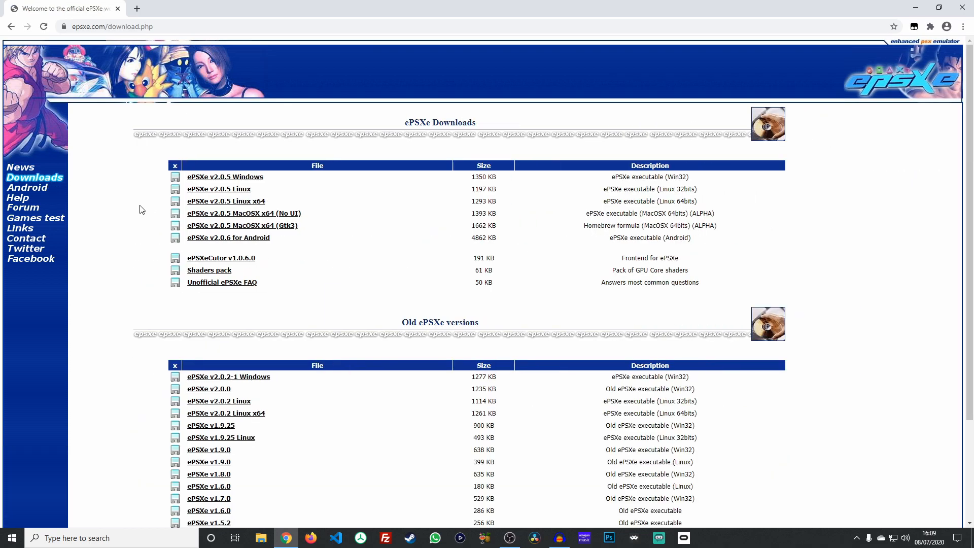
pyautogui.moveTo(225, 177)
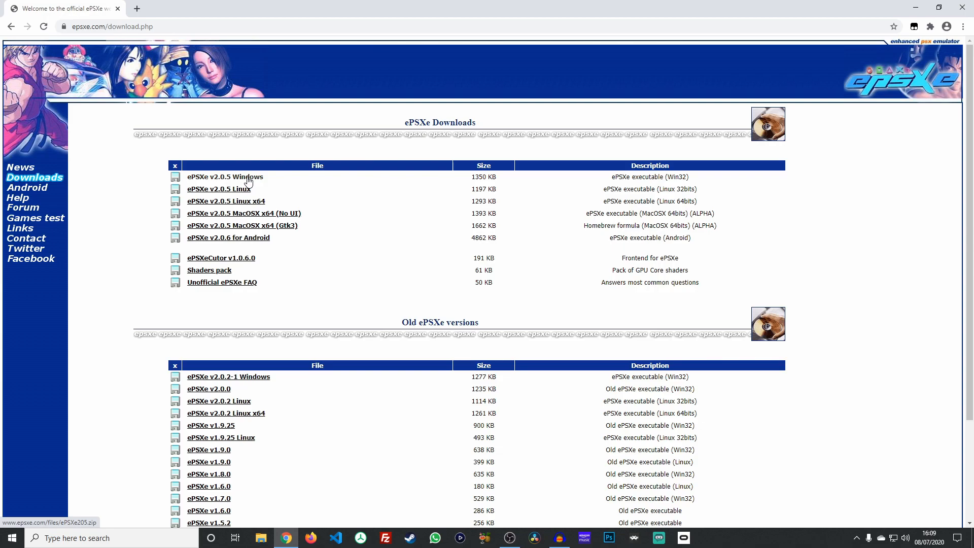
pyautogui.click(225, 176)
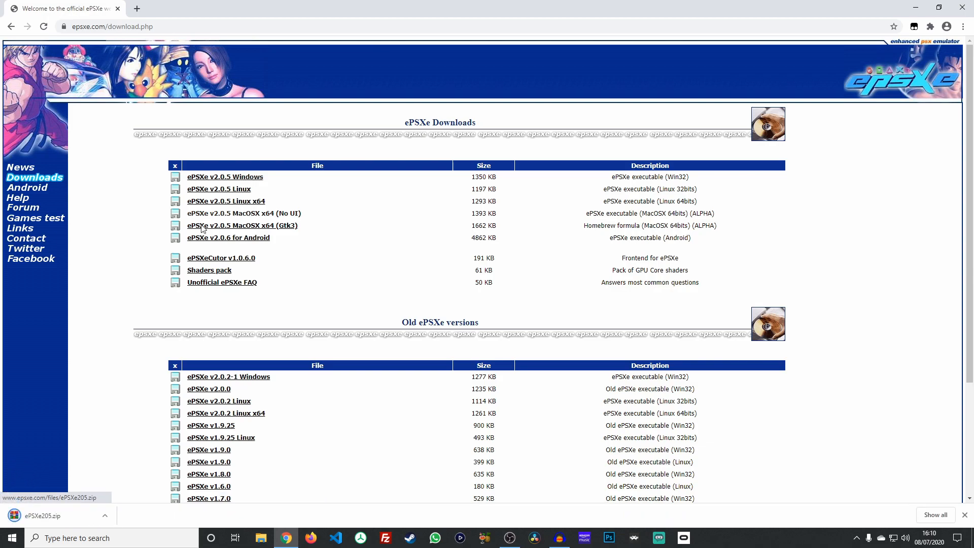
pyautogui.moveTo(108, 497)
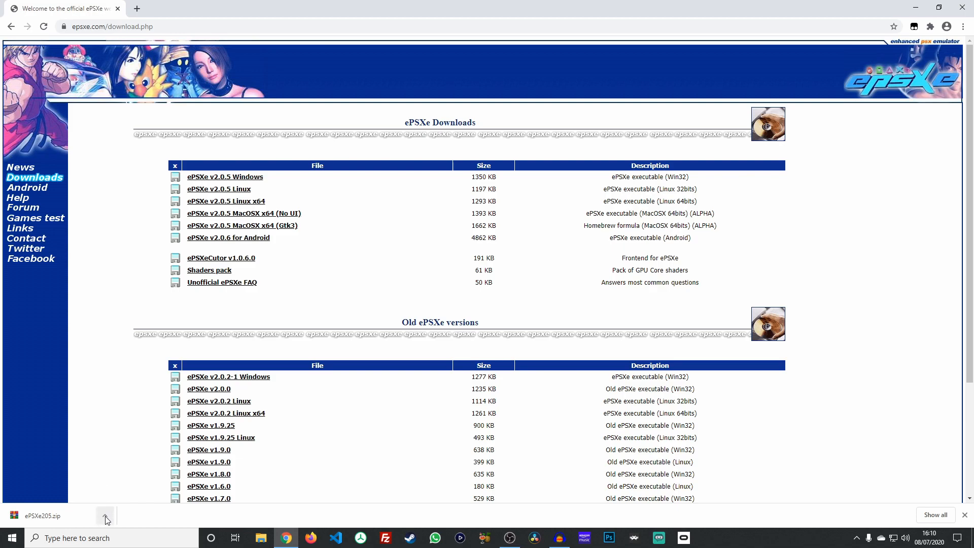
# Step: Extract ePSXe205.zip into Downloads and open the new ePSXe205 folder
pyautogui.click(104, 515)
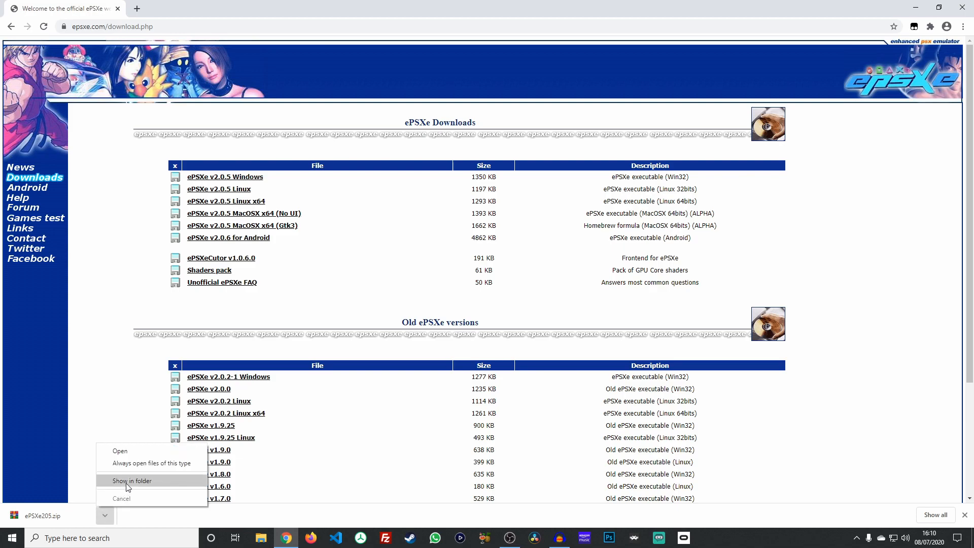
pyautogui.click(131, 481)
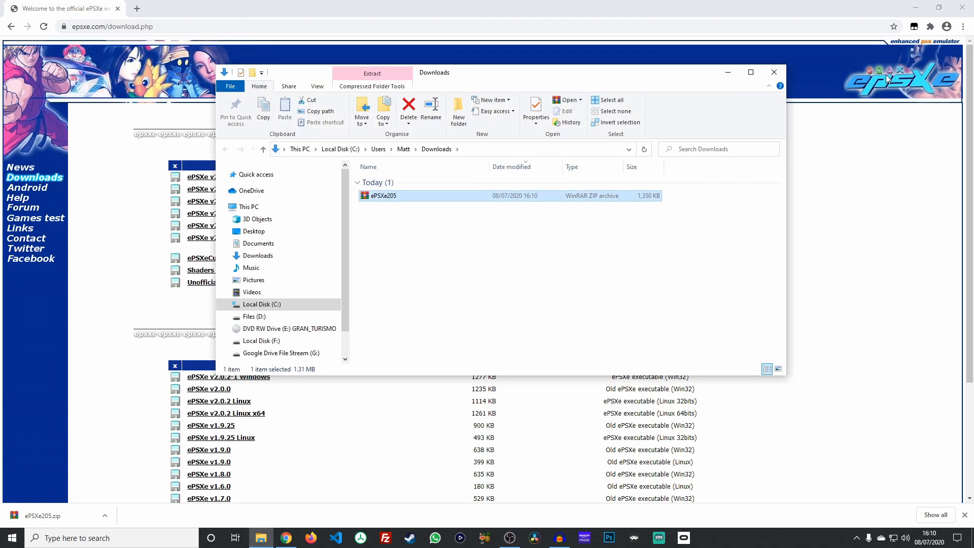
pyautogui.rightClick(382, 195)
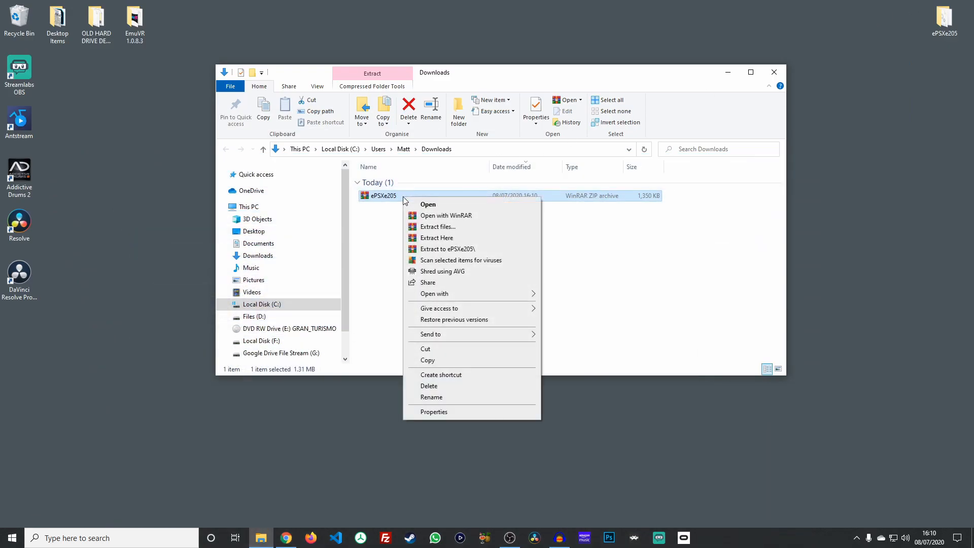
pyautogui.click(412, 237)
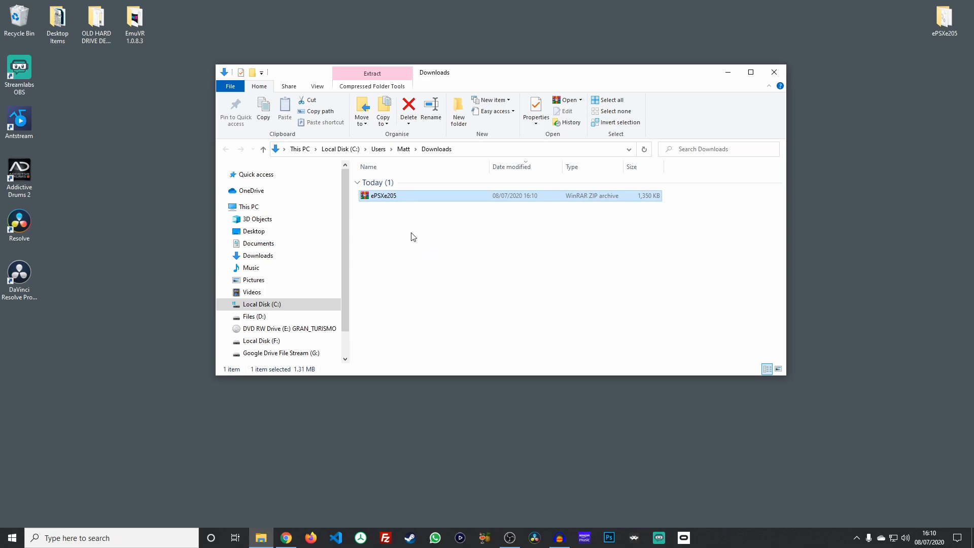
pyautogui.click(372, 73)
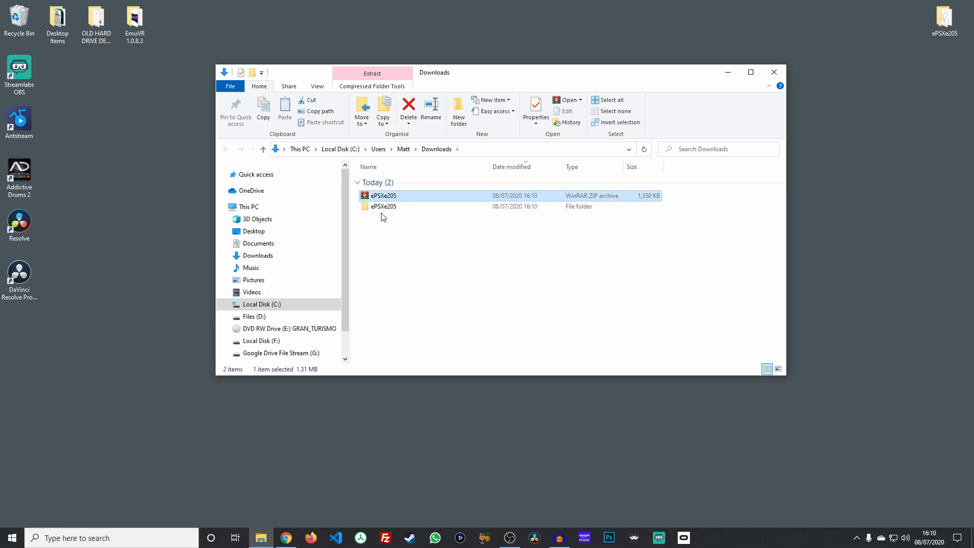
pyautogui.doubleClick(384, 205)
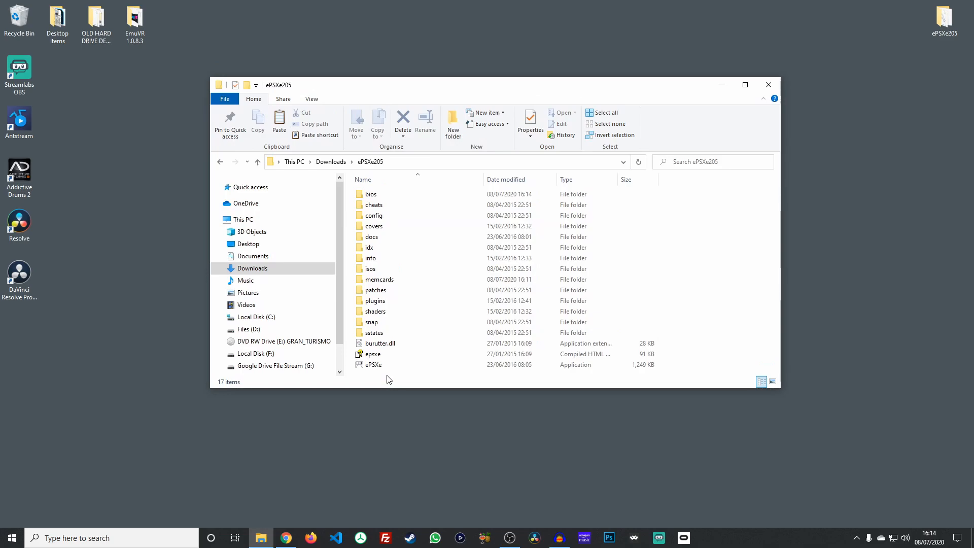
# Step: Launch ePSXe.exe from the ePSXe205 folder and open the Config menu
pyautogui.doubleClick(374, 365)
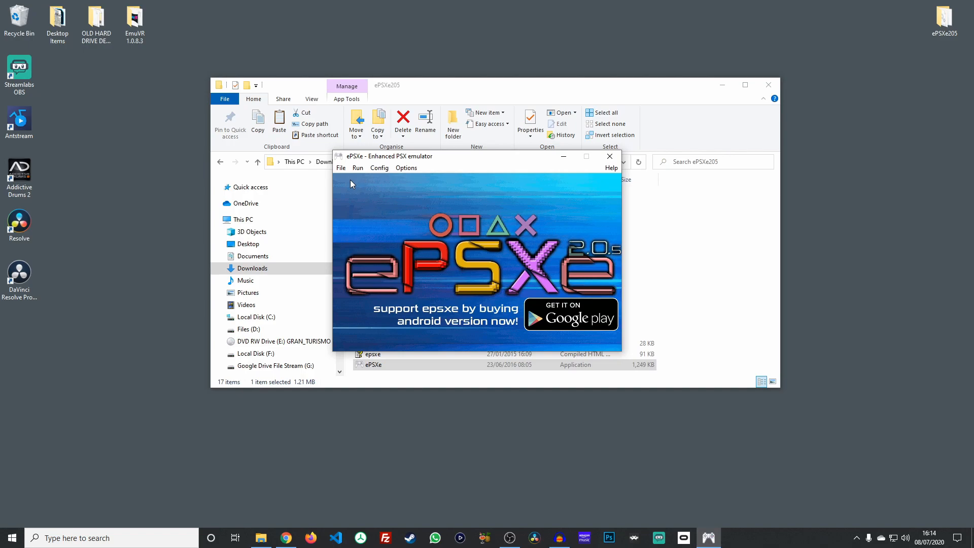
pyautogui.moveTo(380, 176)
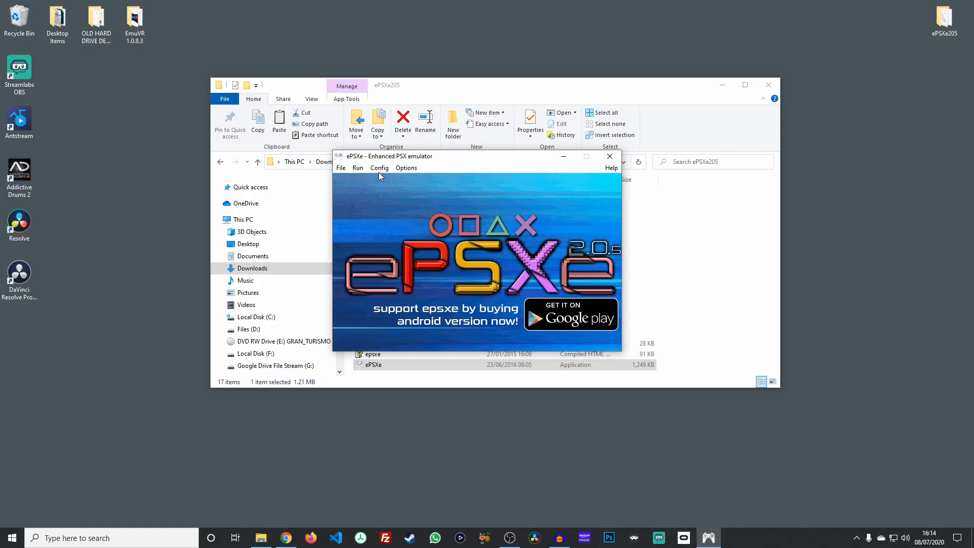
pyautogui.click(379, 168)
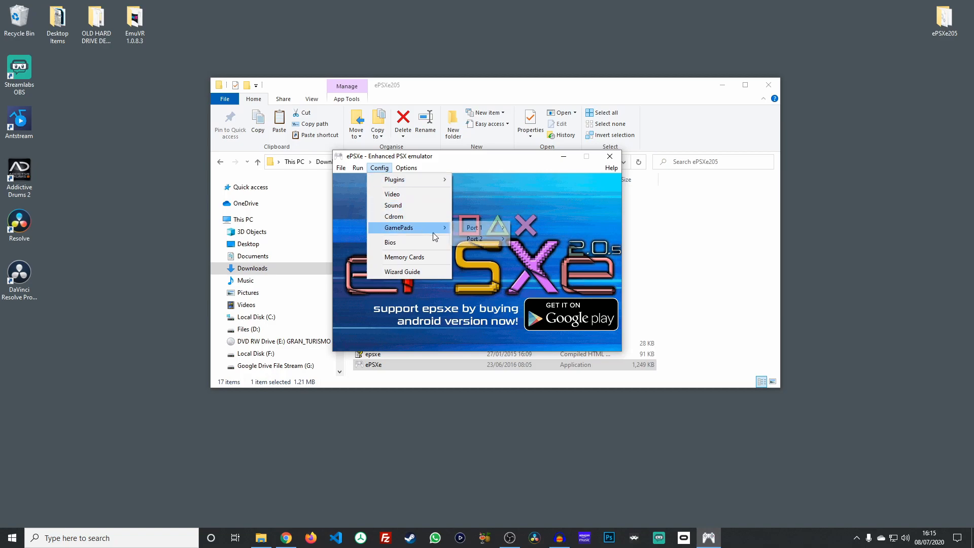
# Step: Set the Port 1 Pad 1 controller type to 2: XInput
pyautogui.click(473, 227)
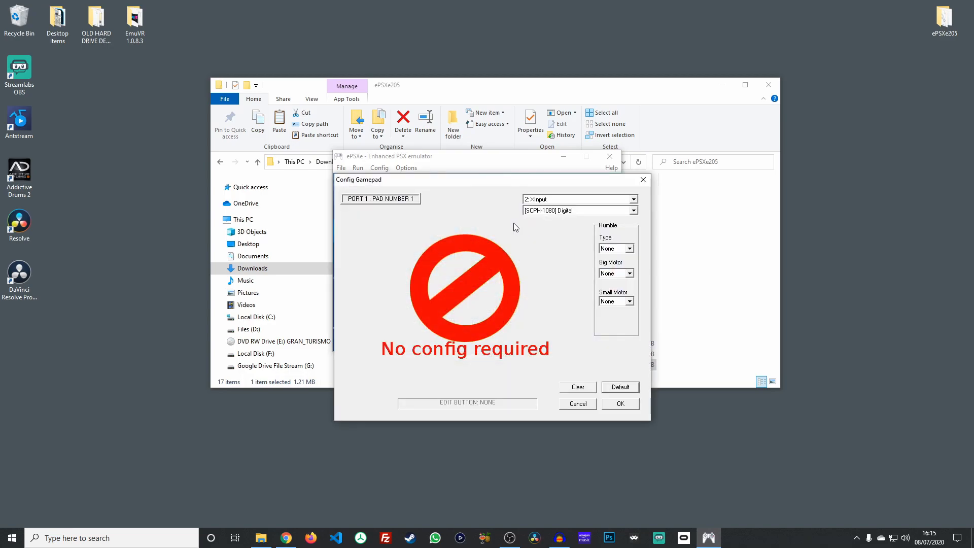
pyautogui.moveTo(633, 200)
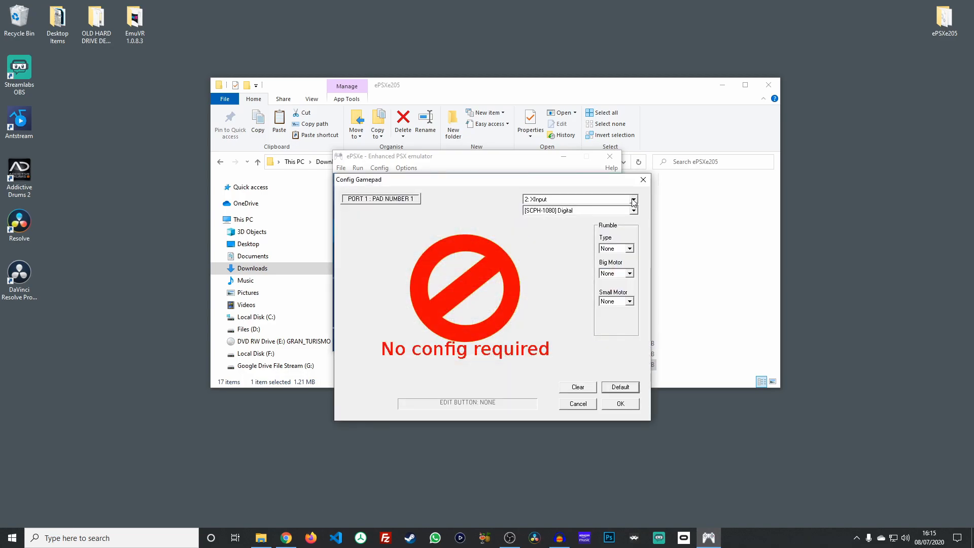
pyautogui.click(578, 199)
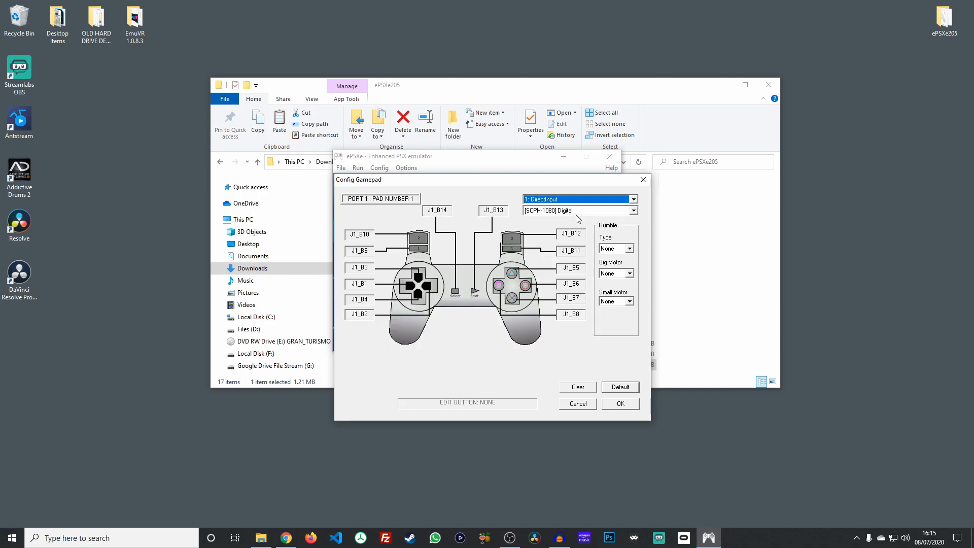
pyautogui.moveTo(363, 245)
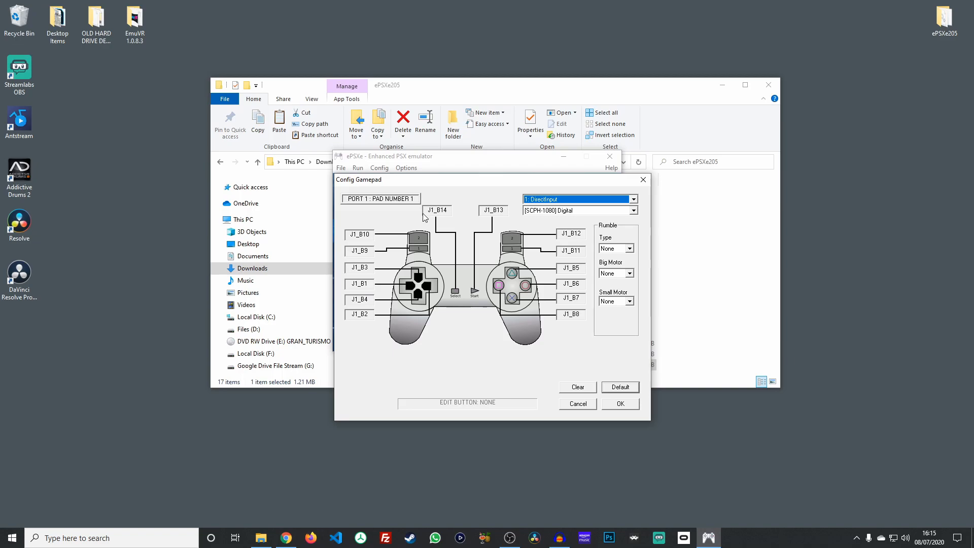
pyautogui.moveTo(492, 351)
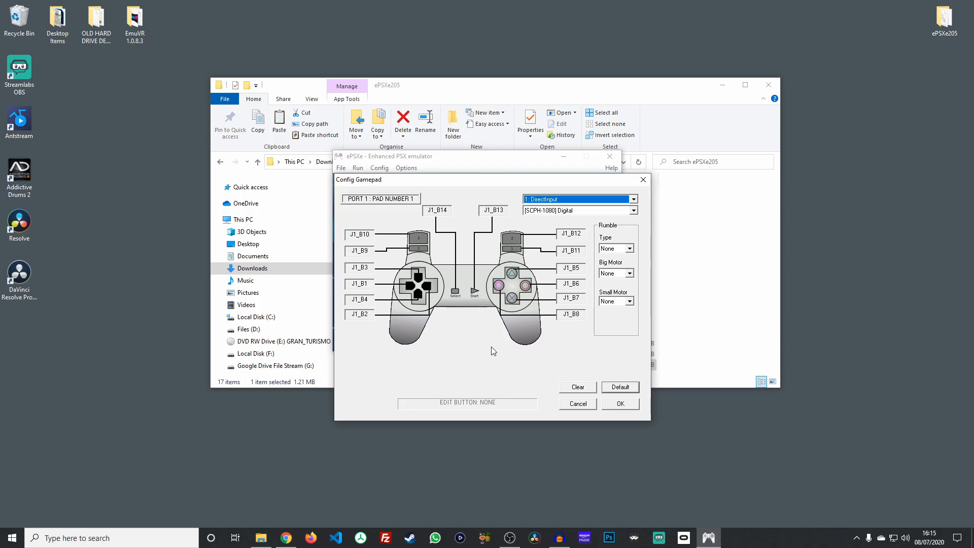
pyautogui.moveTo(555, 267)
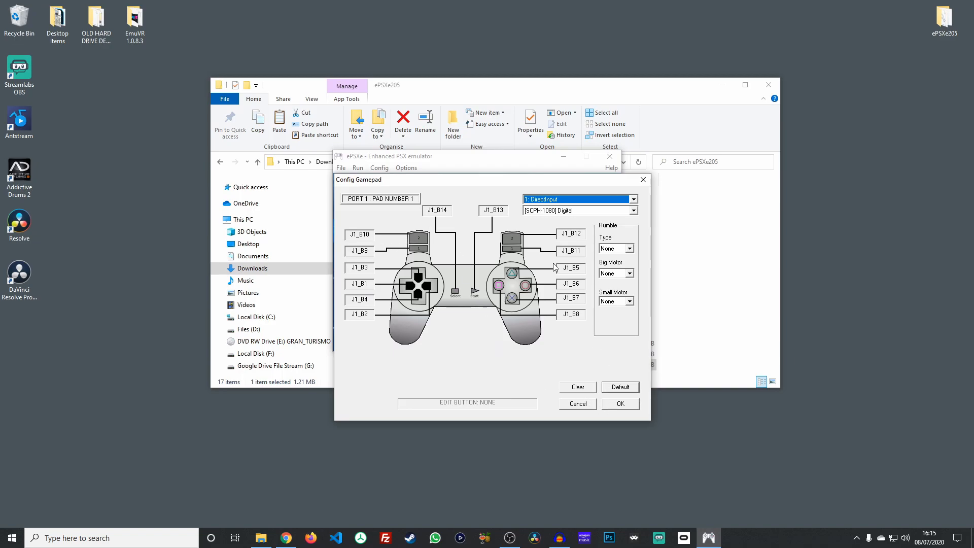
pyautogui.click(578, 198)
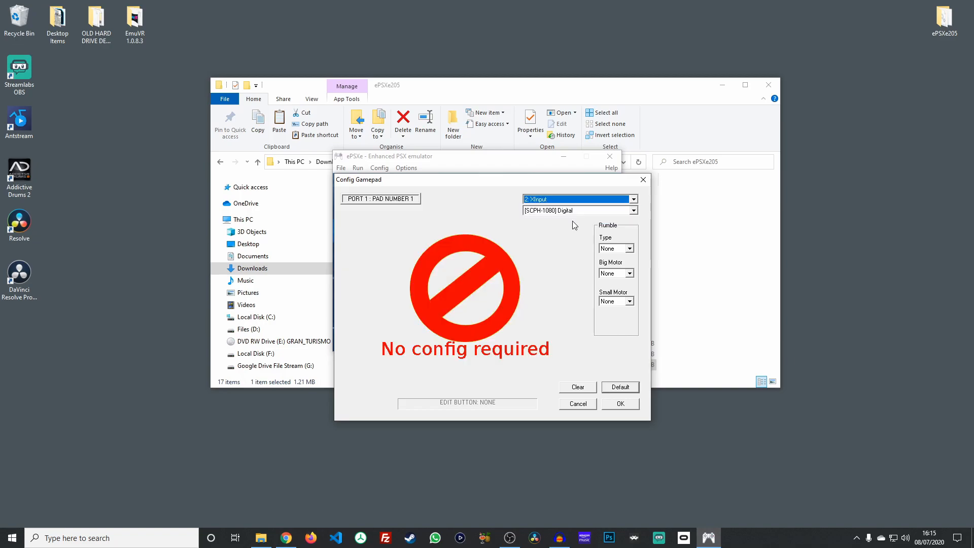
pyautogui.moveTo(611, 407)
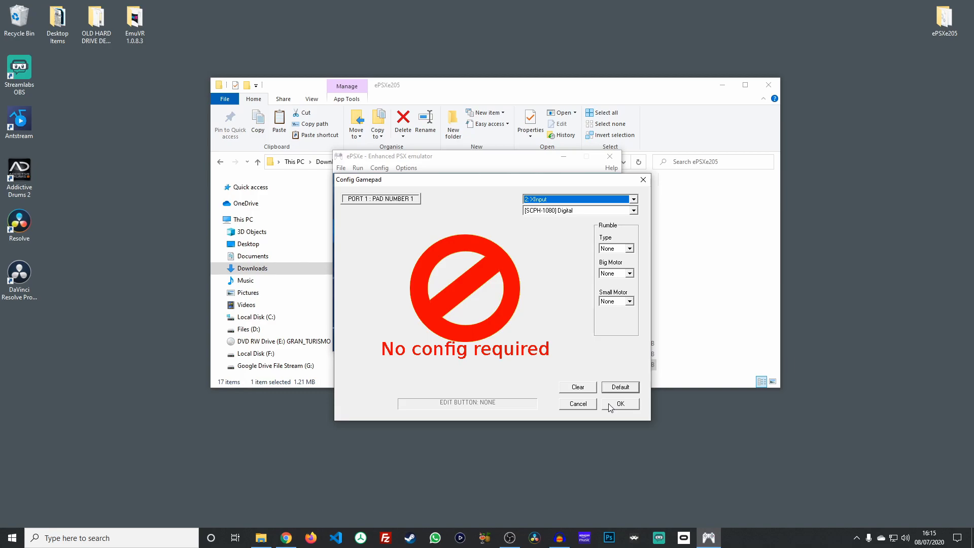
# Step: Save the XInput pad settings, then run the Gran Turismo disc image with Run ISO
pyautogui.click(620, 404)
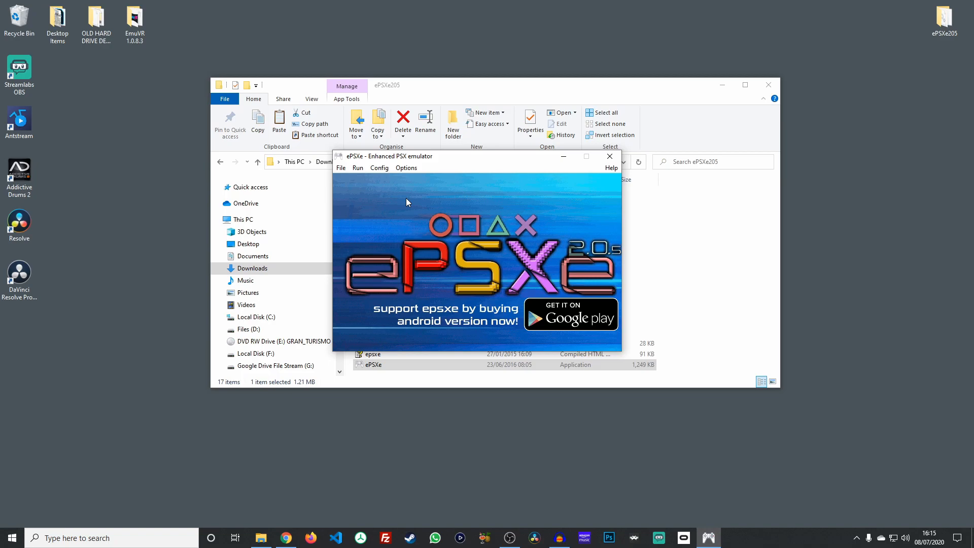
pyautogui.click(340, 168)
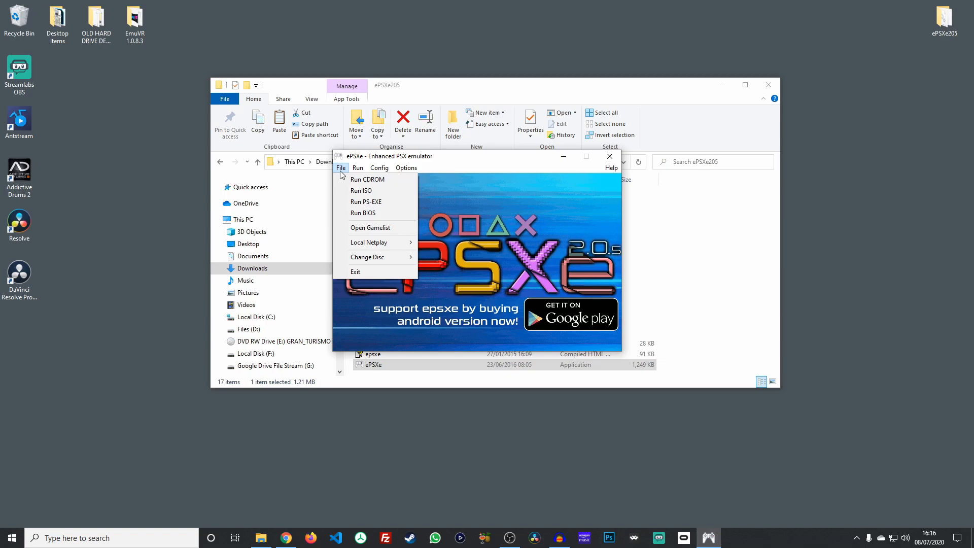
pyautogui.moveTo(366, 201)
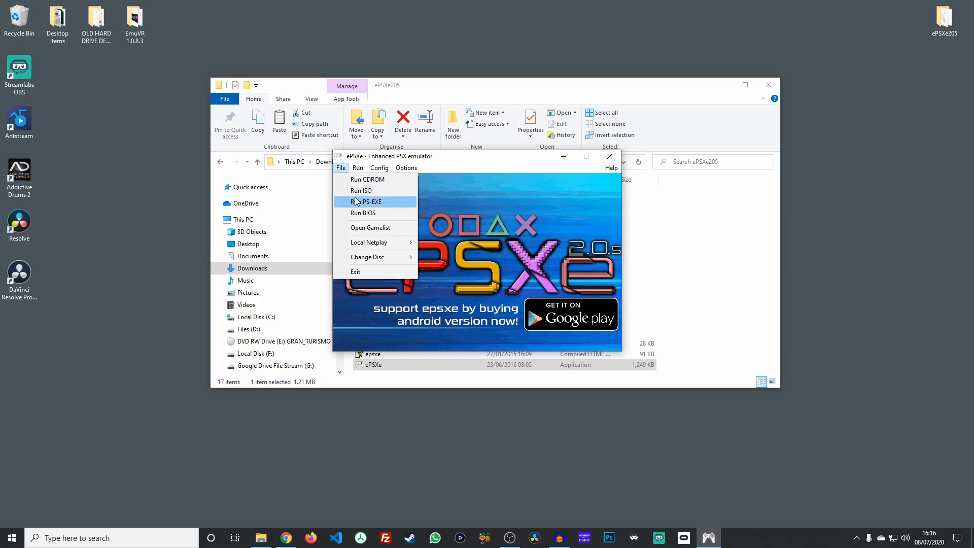
pyautogui.click(360, 191)
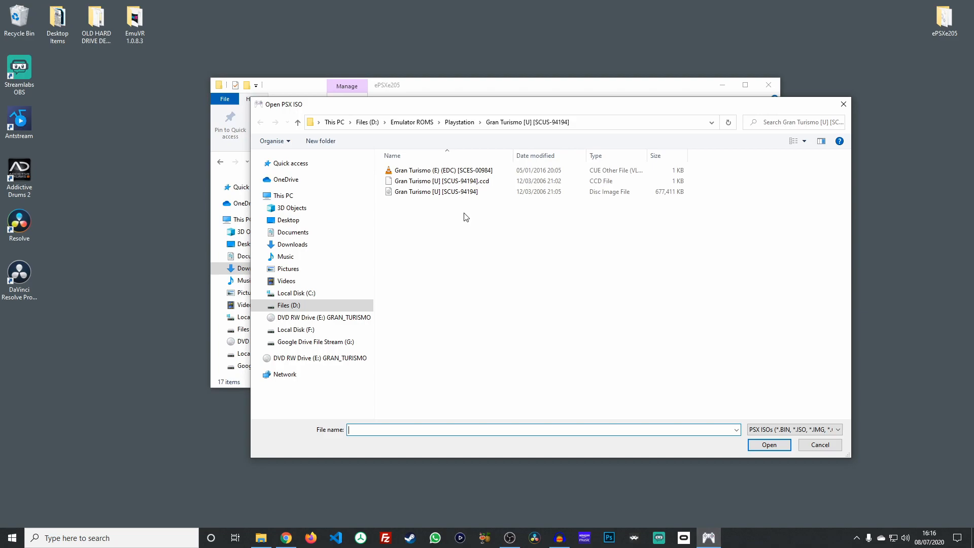
pyautogui.click(437, 191)
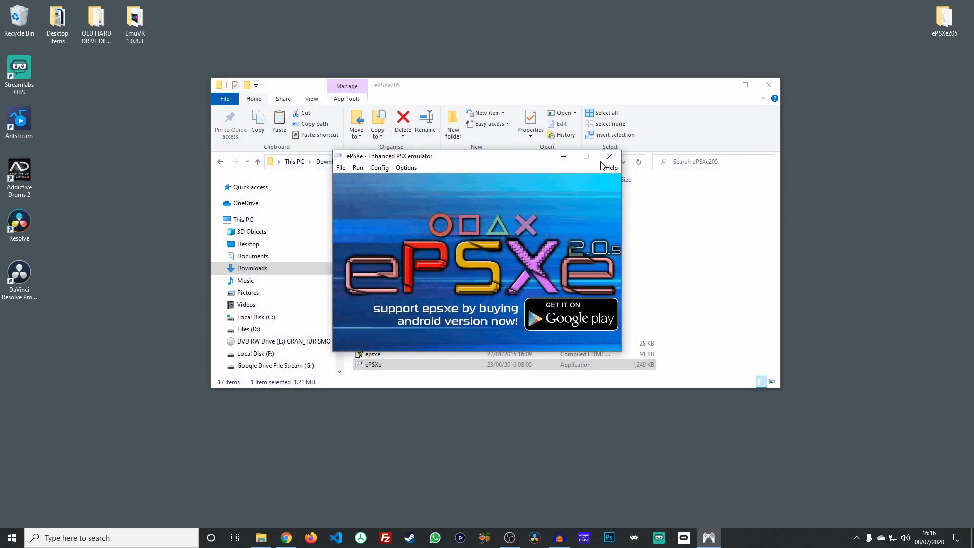
# Step: Bring up the Core GPU video configuration from the Config menu
pyautogui.click(379, 168)
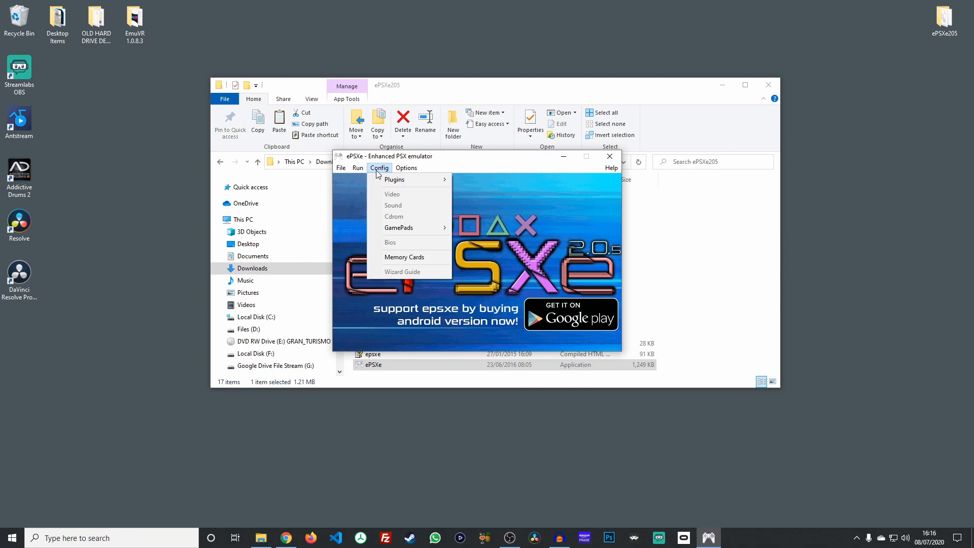
pyautogui.click(341, 168)
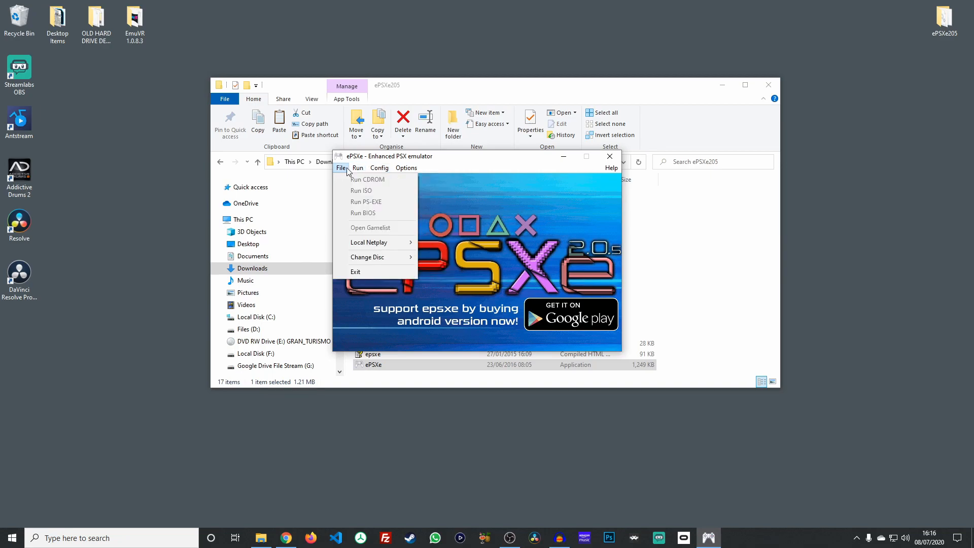
pyautogui.moveTo(367, 257)
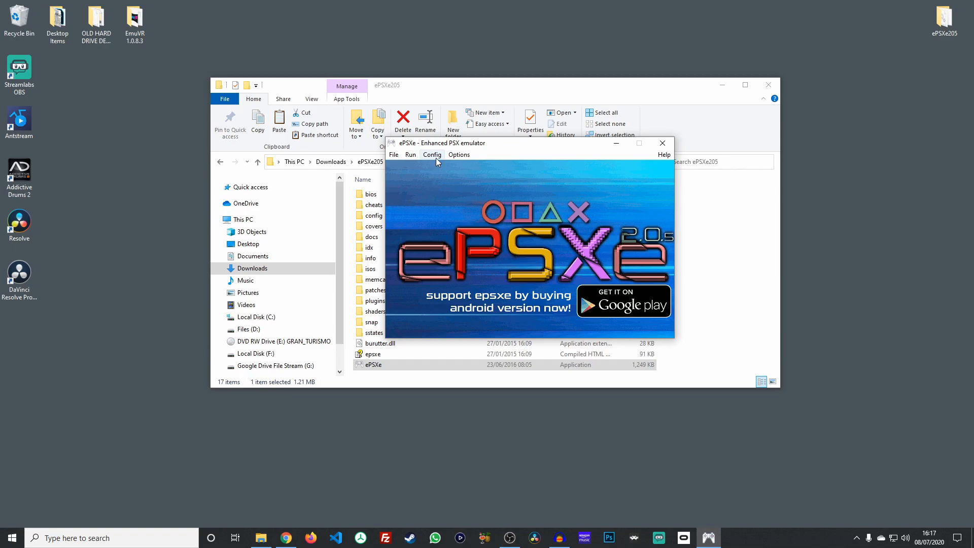
pyautogui.click(432, 155)
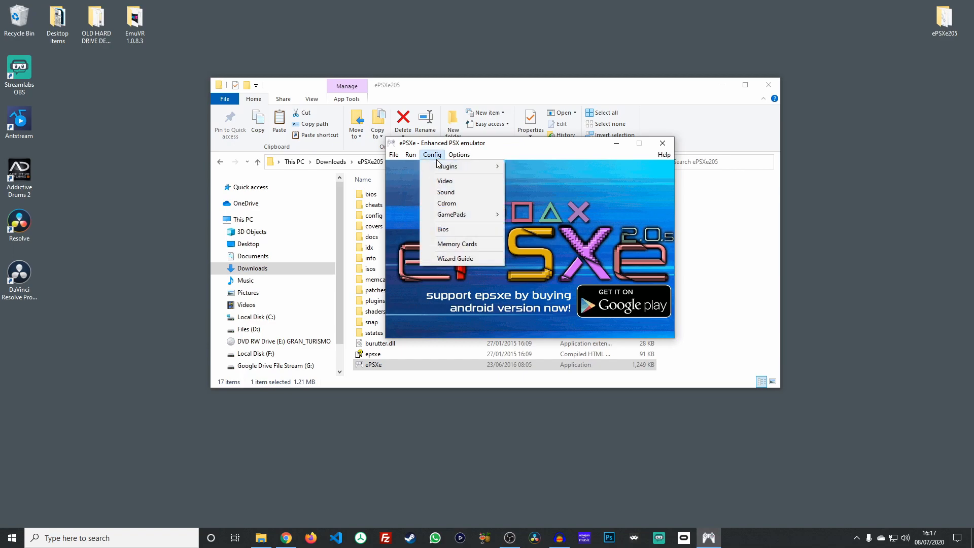
pyautogui.click(445, 181)
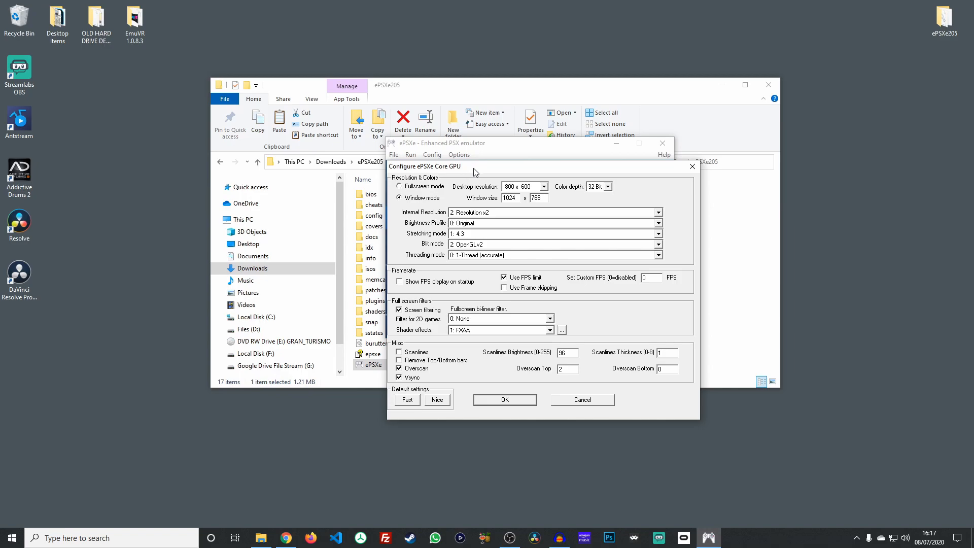
# Step: Save Core GPU video as fullscreen 1920 x 1080 with the Nice preset
pyautogui.click(400, 186)
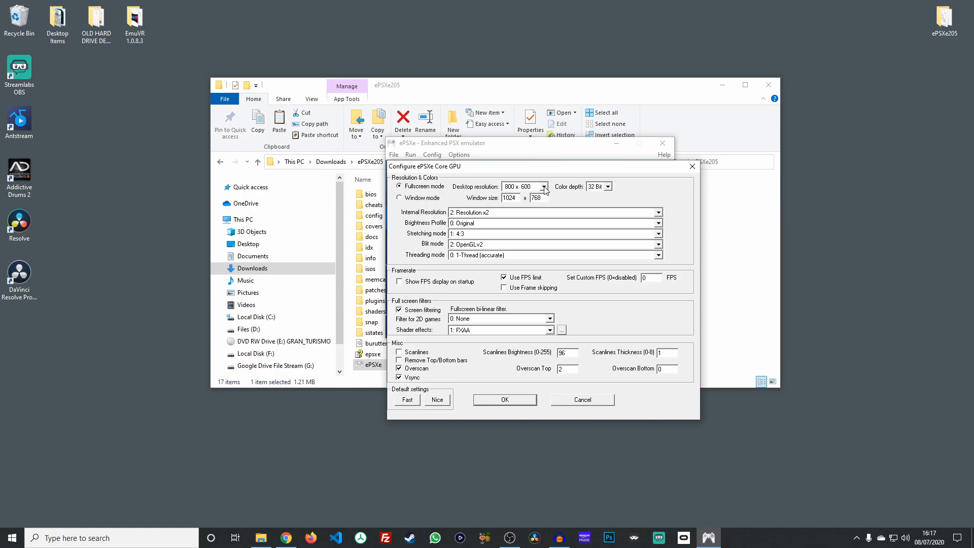
pyautogui.click(545, 186)
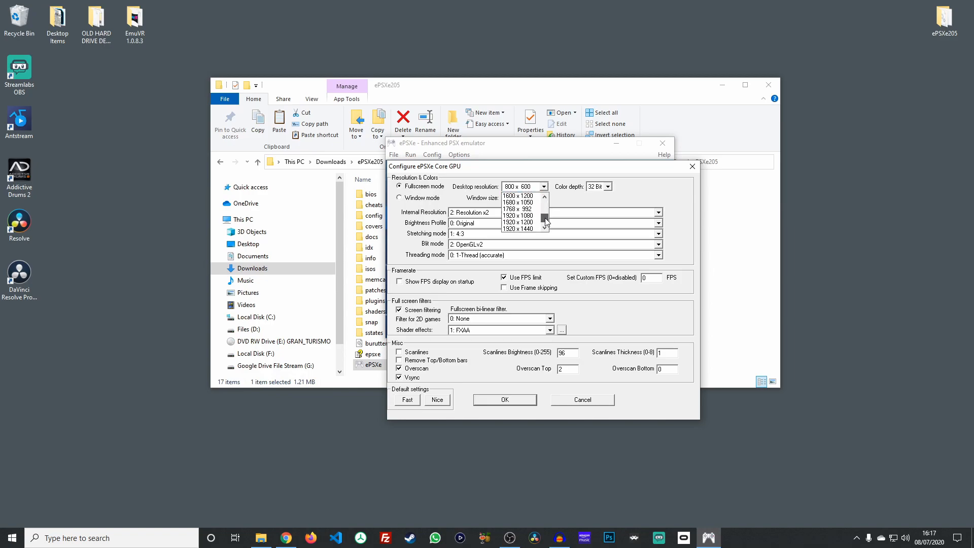
pyautogui.click(518, 215)
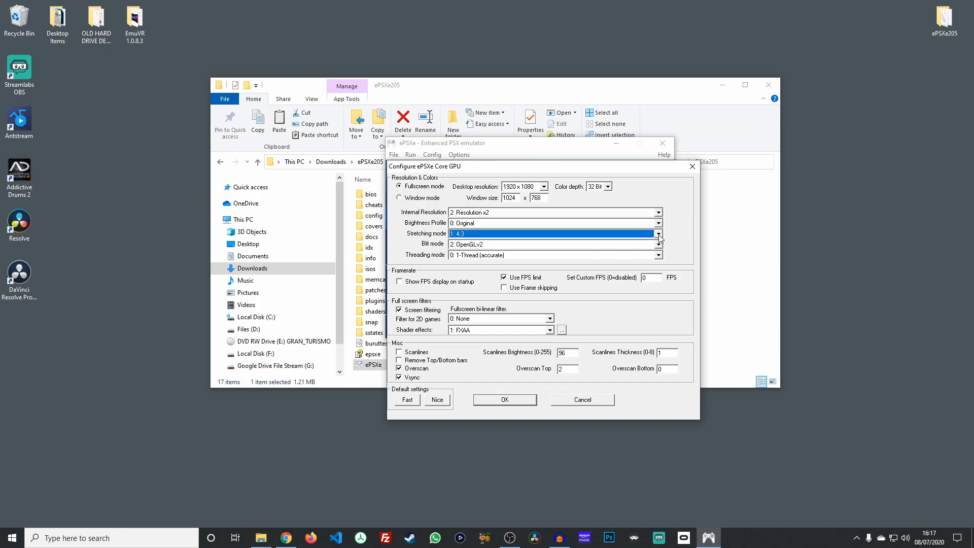
pyautogui.moveTo(557, 311)
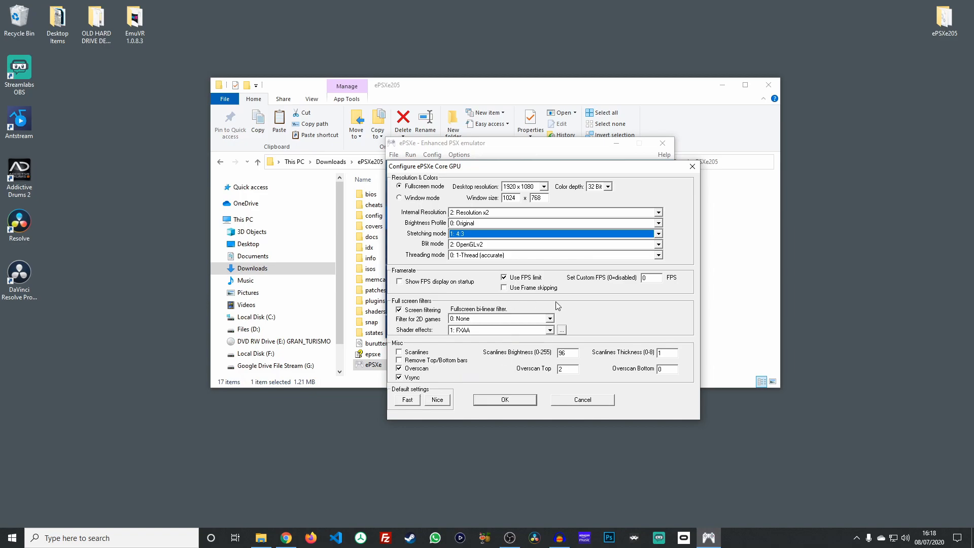
pyautogui.moveTo(459, 381)
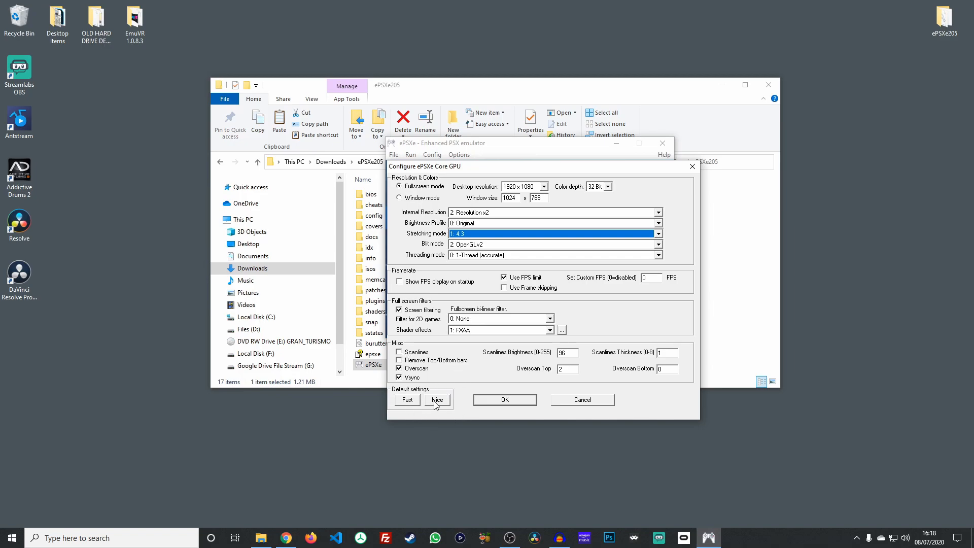
pyautogui.click(437, 400)
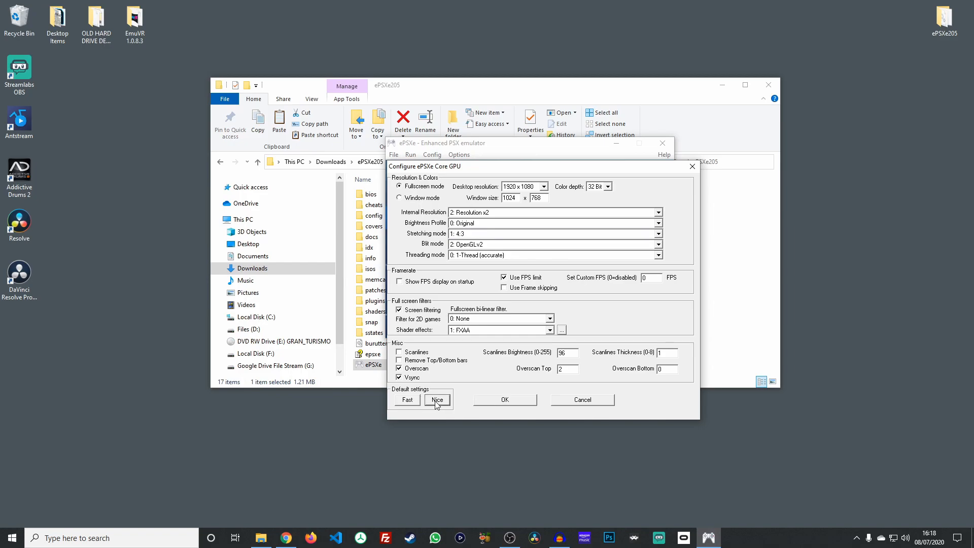
pyautogui.moveTo(464, 405)
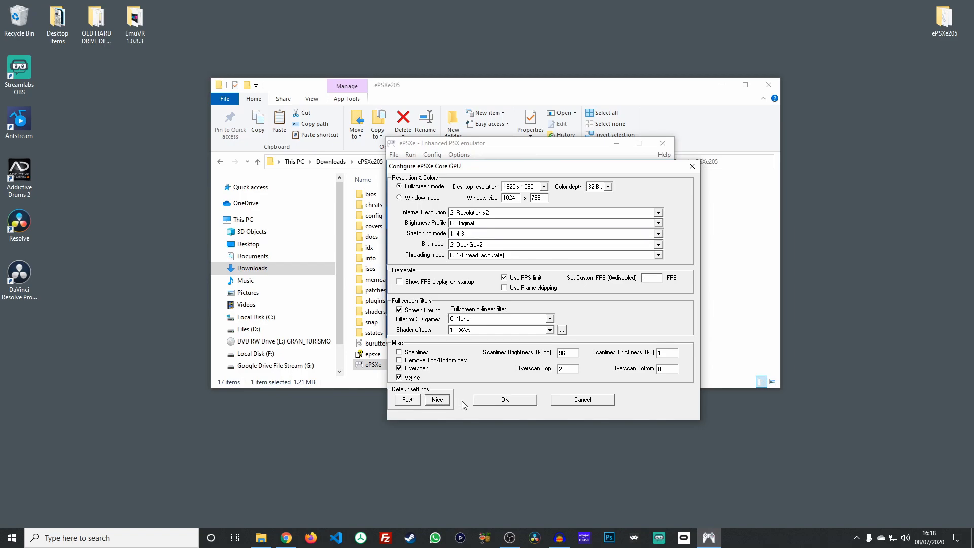
pyautogui.click(504, 399)
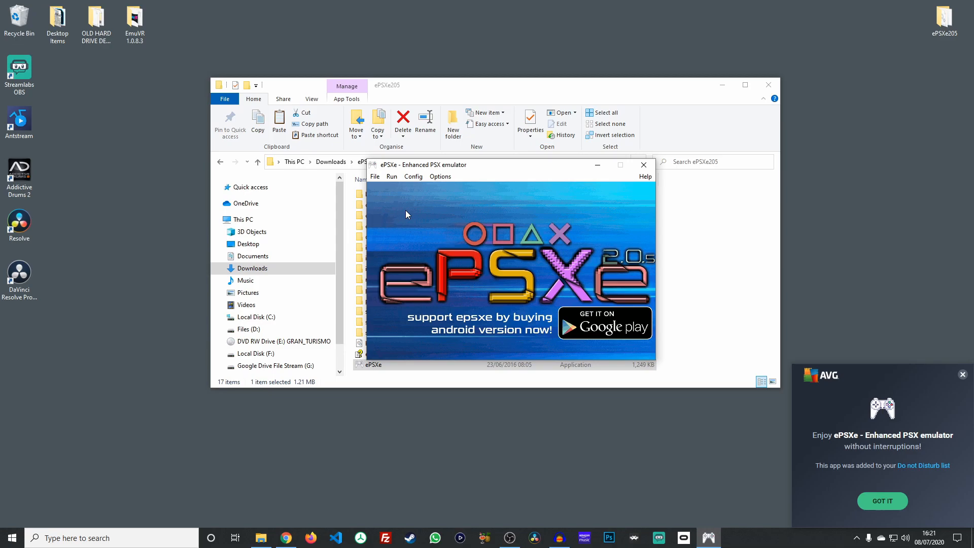
pyautogui.moveTo(416, 186)
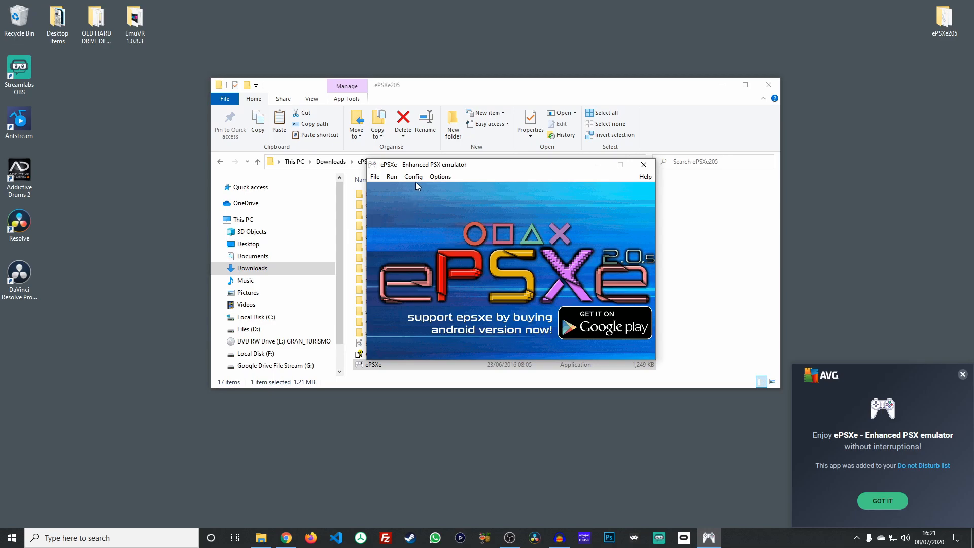
# Step: Select FirstCdrom as the CD-ROM drive letter and confirm
pyautogui.click(413, 176)
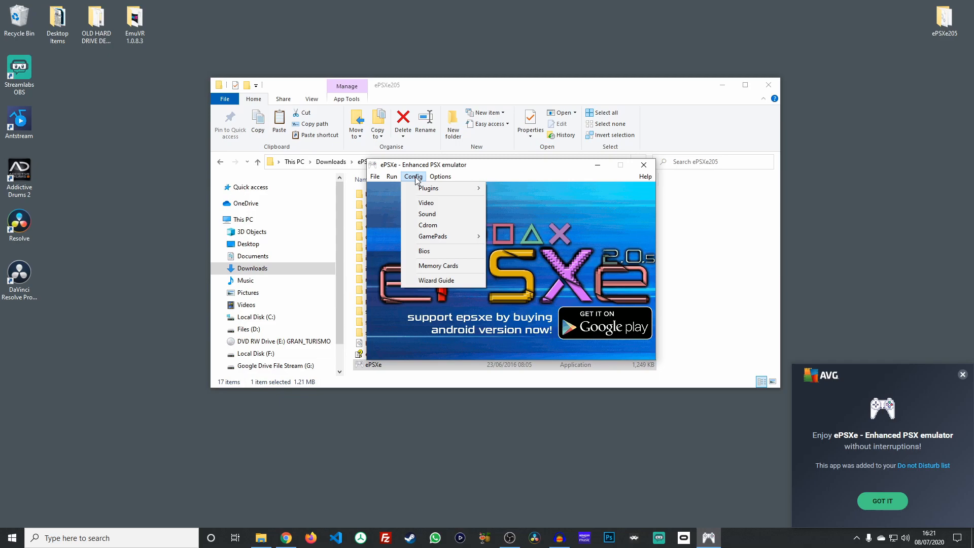
pyautogui.click(427, 225)
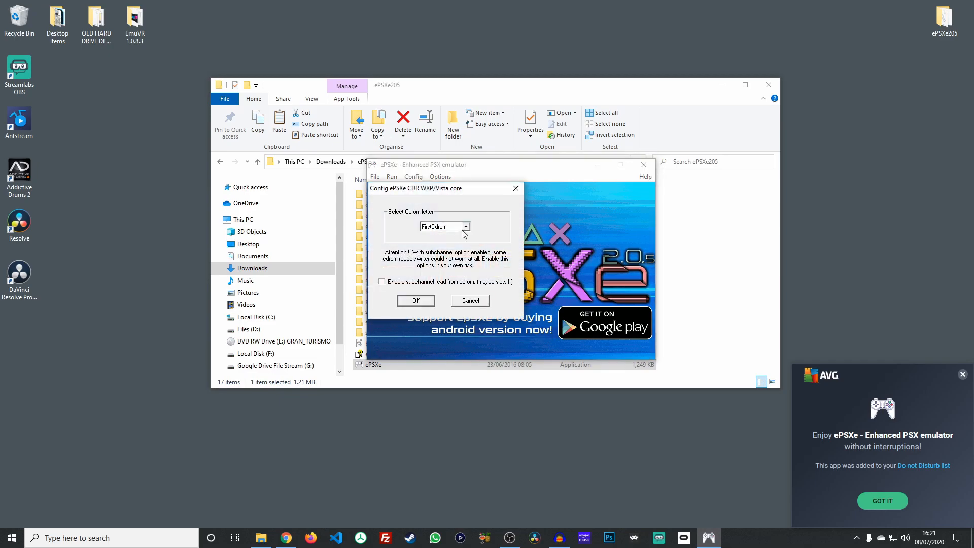
pyautogui.click(465, 226)
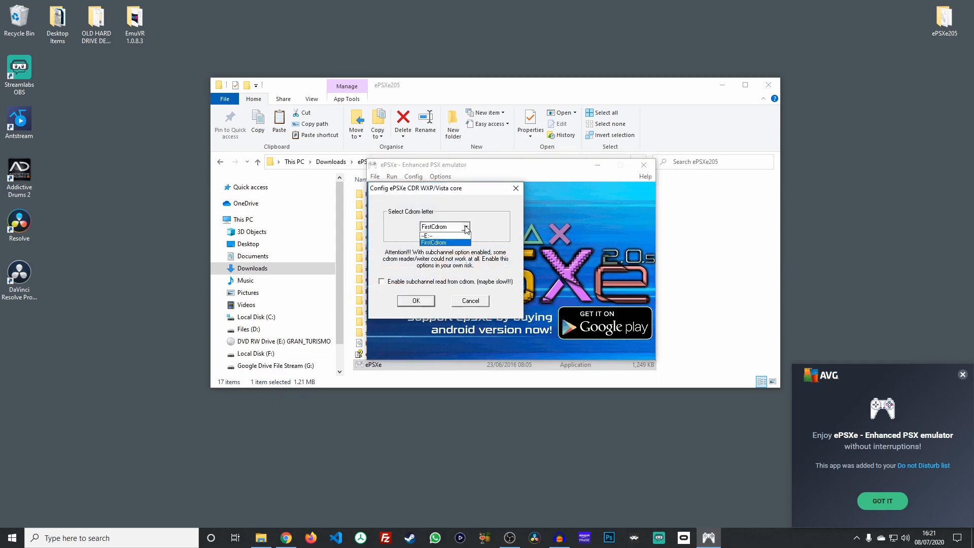
pyautogui.click(431, 241)
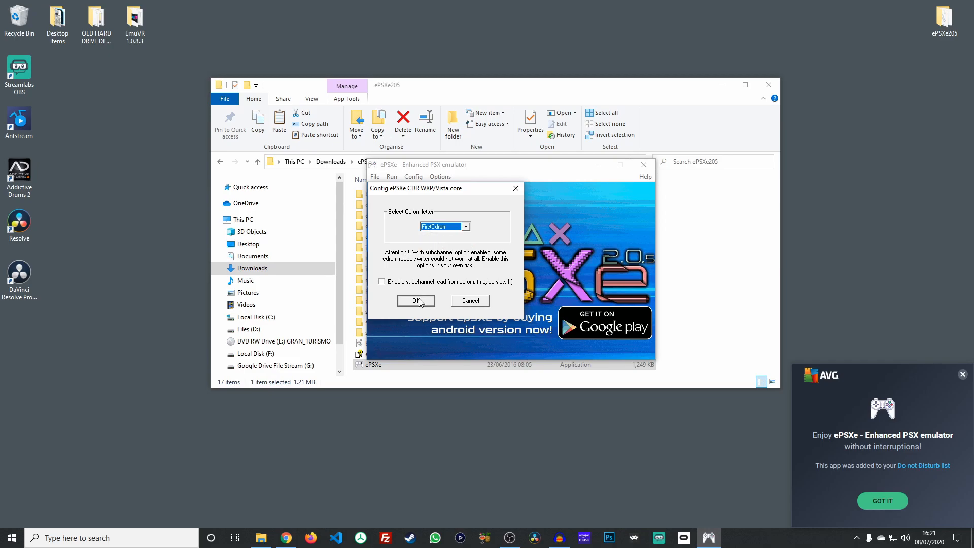
pyautogui.click(416, 301)
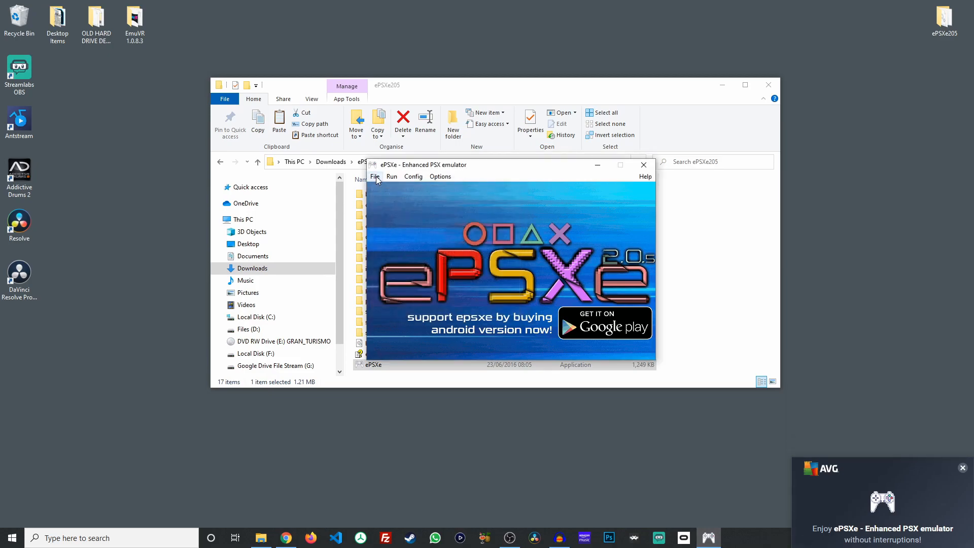
# Step: Run Gran Turismo from the physical disc using File > Run CDROM
pyautogui.click(391, 176)
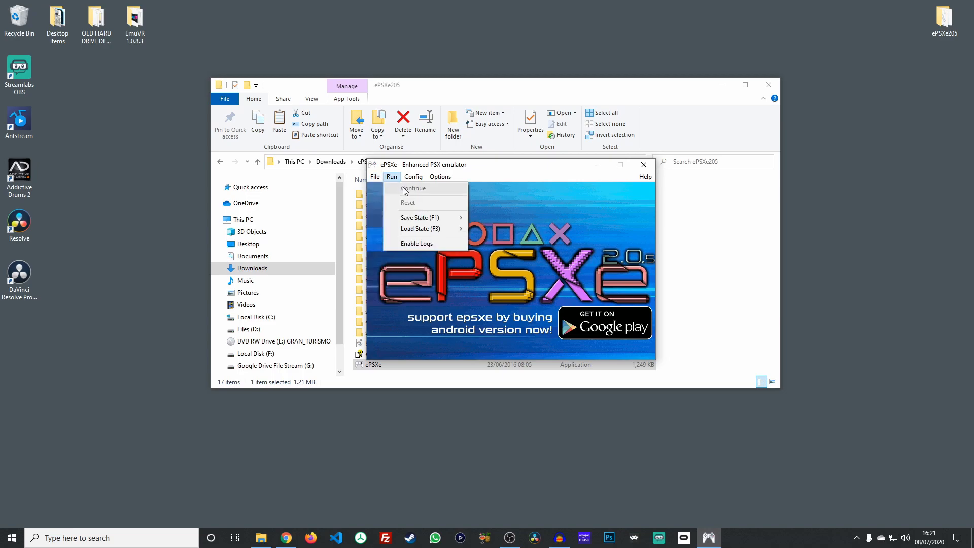
pyautogui.click(374, 176)
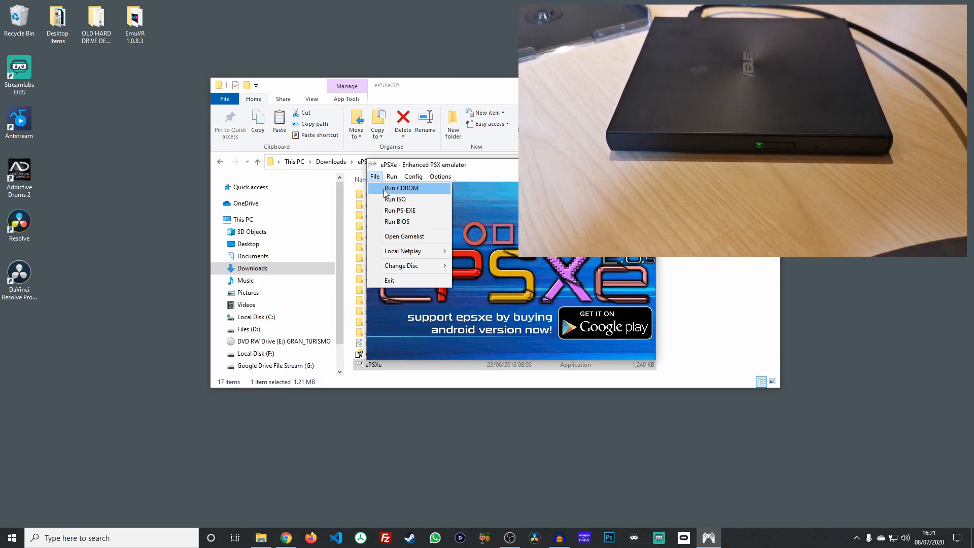
pyautogui.click(401, 188)
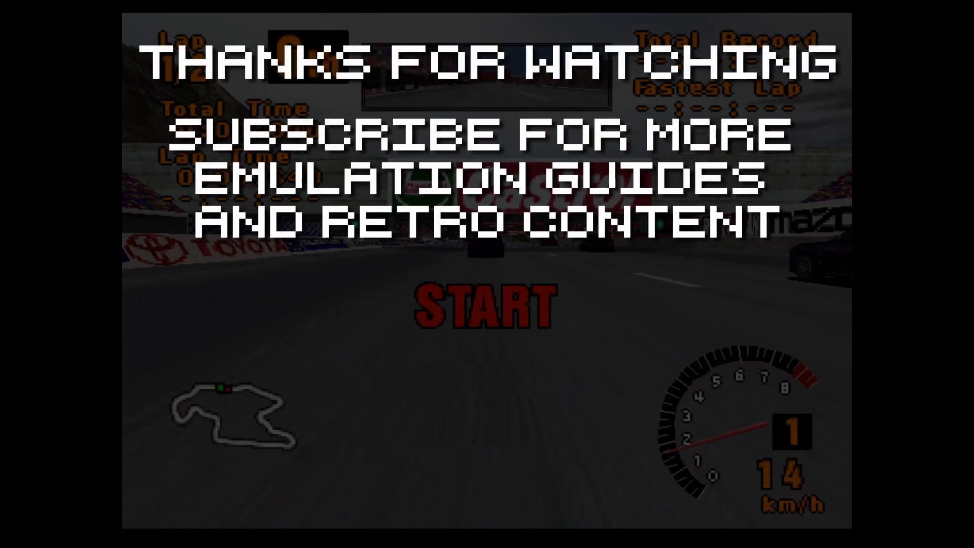